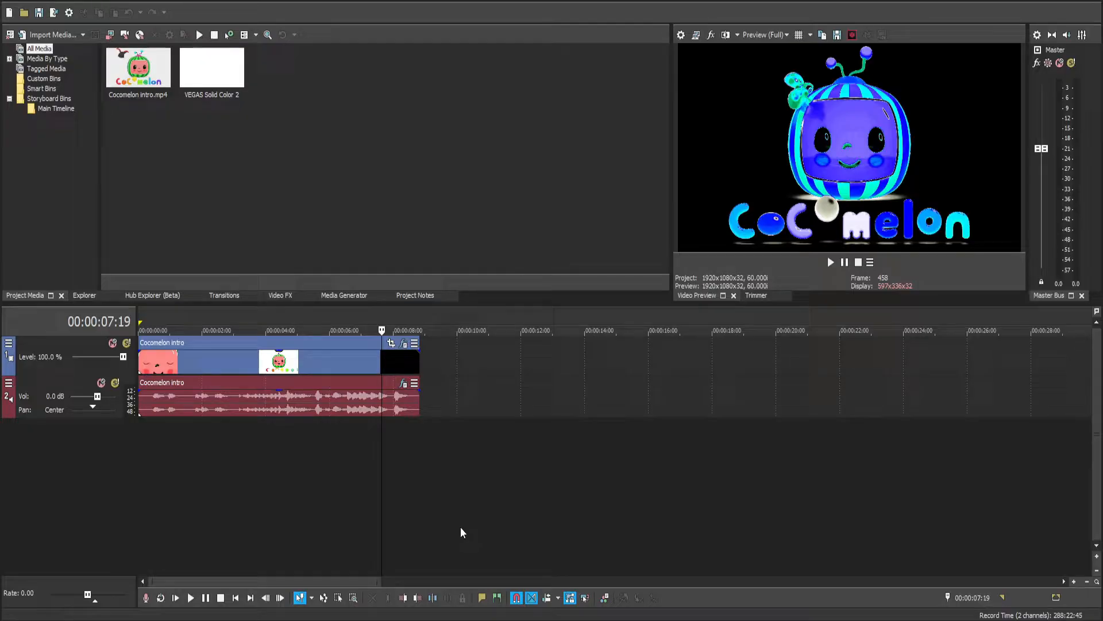
{"action": "mouse_move", "coordinate": [482, 439]}
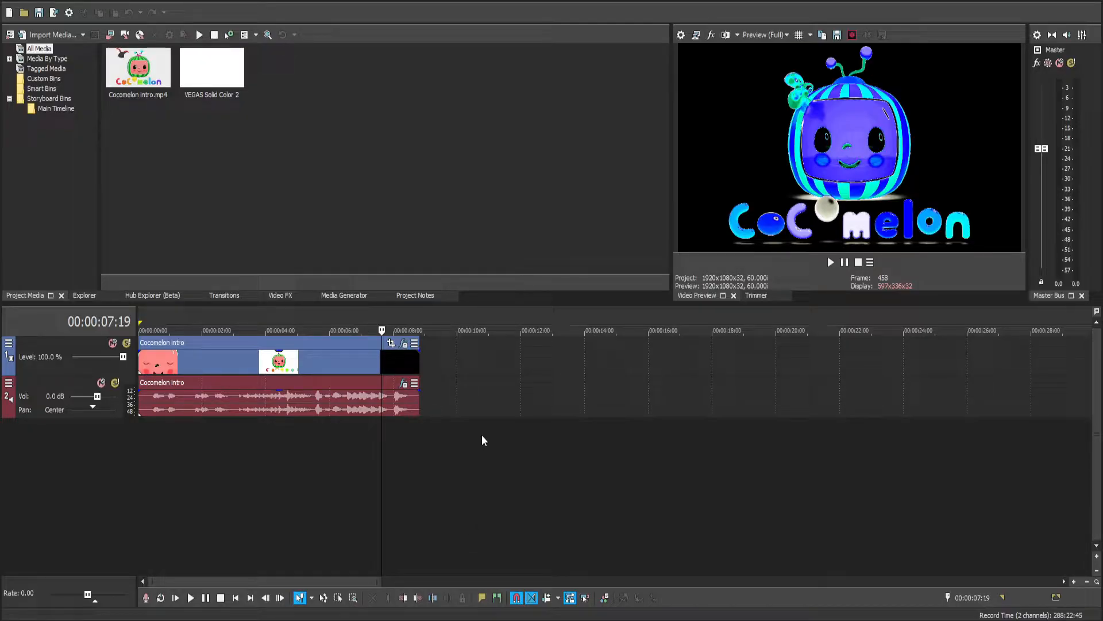
{"action": "mouse_move", "coordinate": [405, 344]}
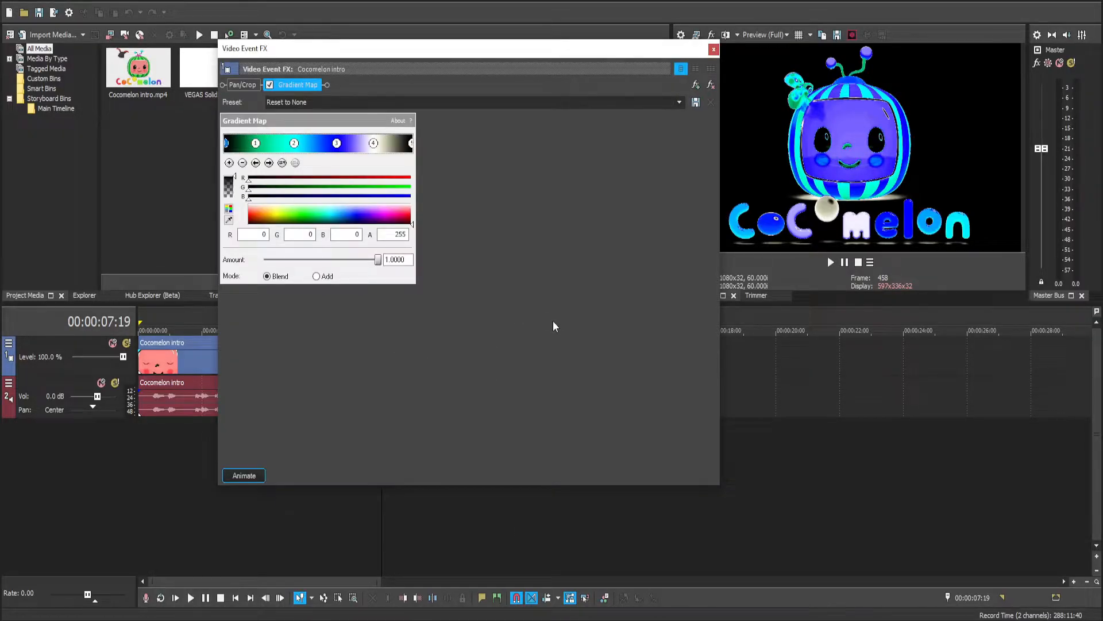
{"action": "mouse_move", "coordinate": [627, 335]}
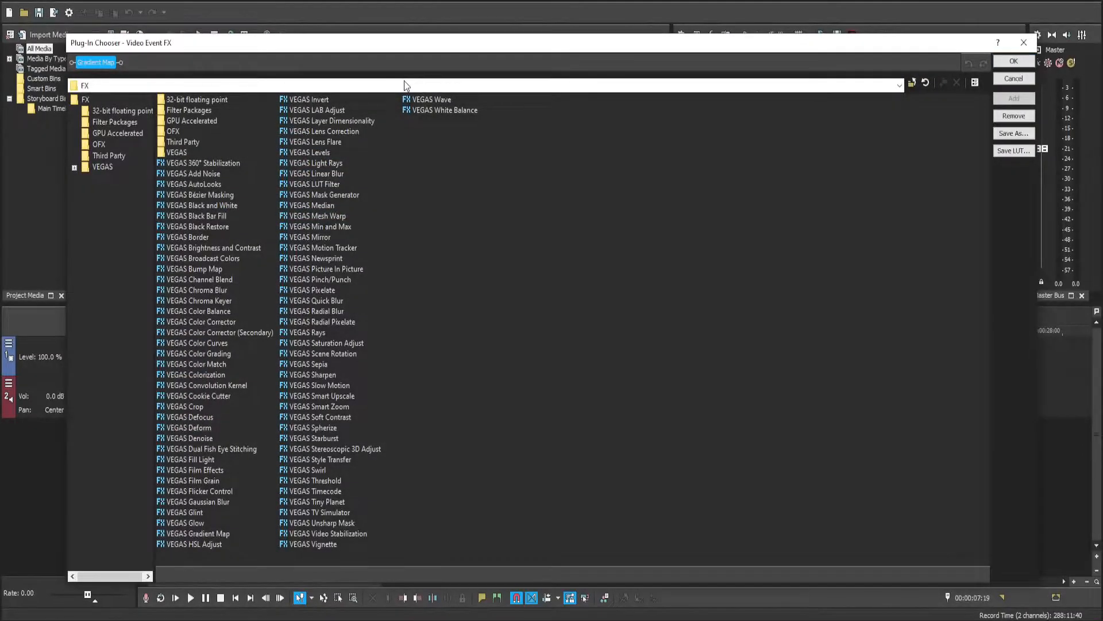
{"action": "mouse_move", "coordinate": [222, 482]}
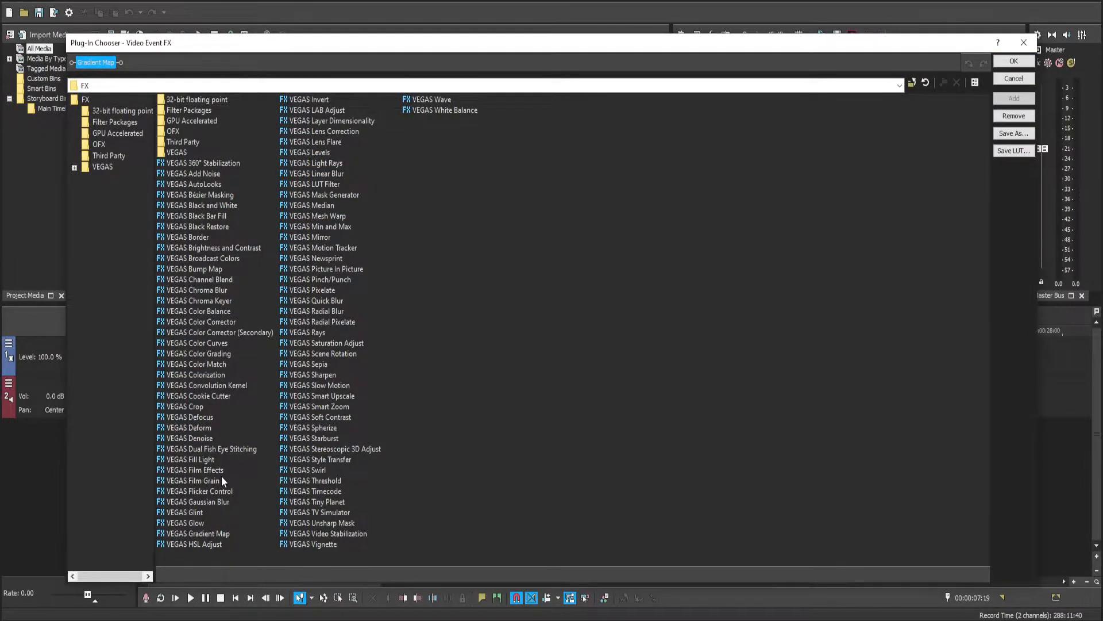
Add the VEGAS Gradient Map plug-in to the Cocomelon intro clip and confirm.
{"action": "left_click", "coordinate": [197, 534]}
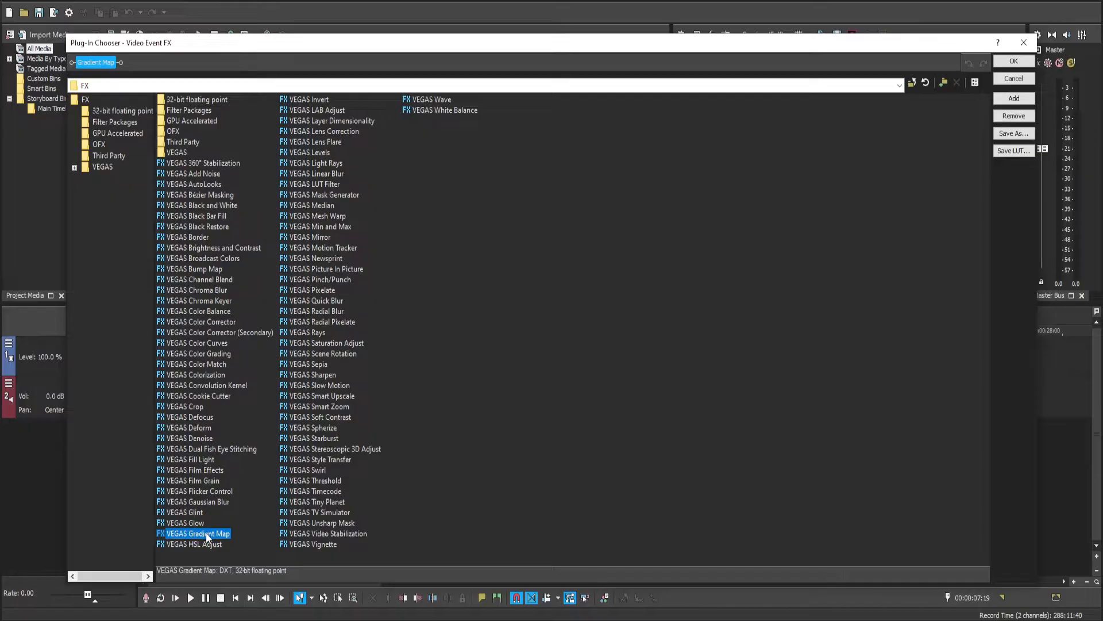
{"action": "left_click", "coordinate": [1013, 98]}
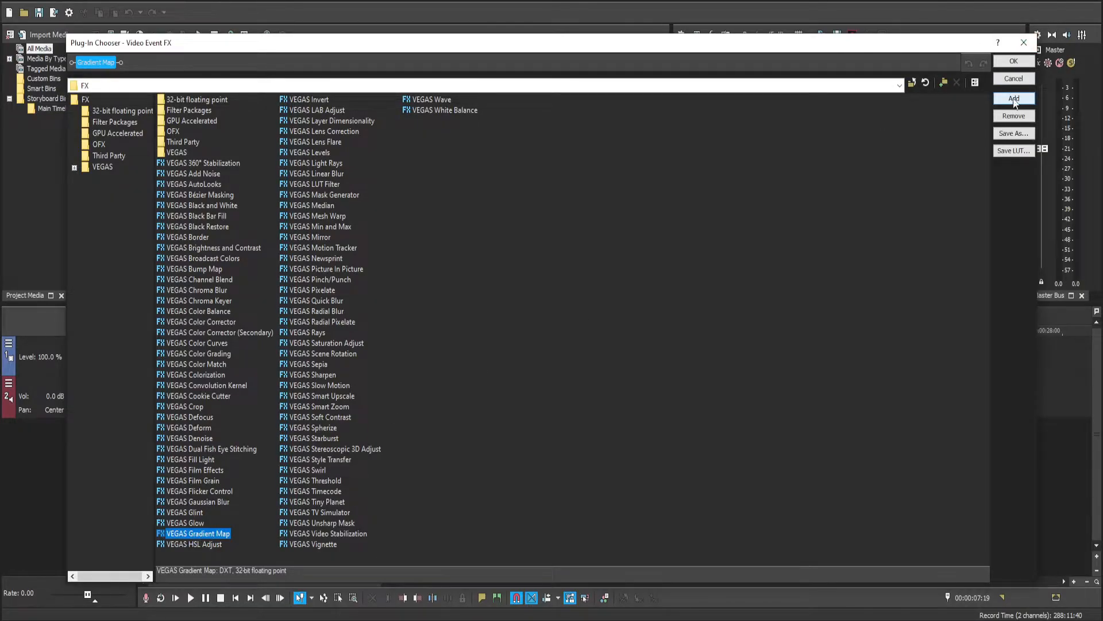
{"action": "left_click", "coordinate": [1013, 61]}
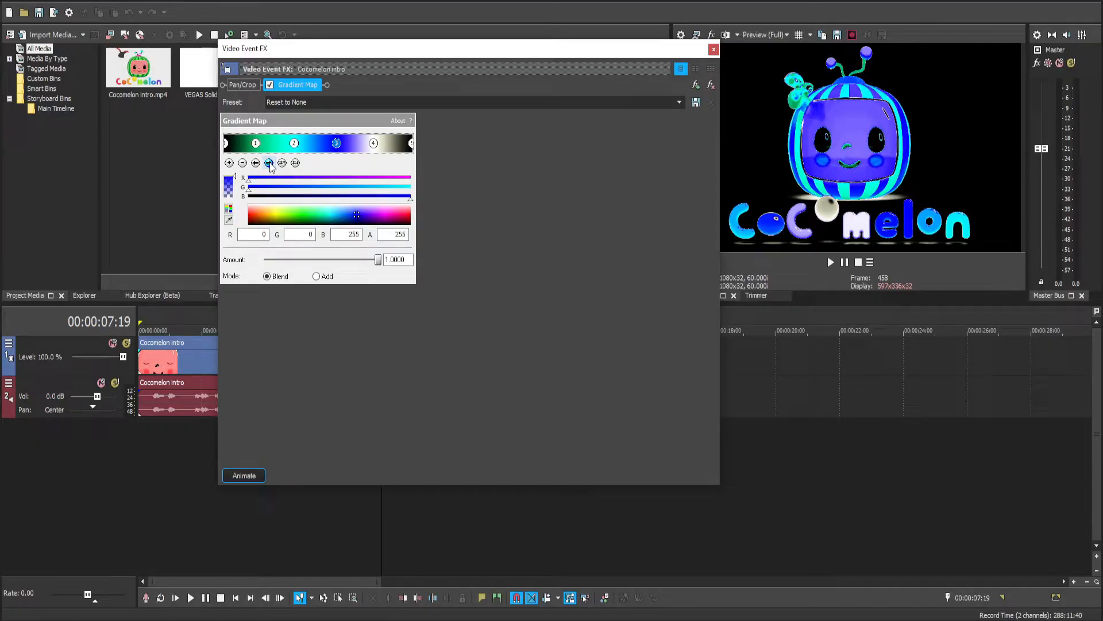
Recolor a Gradient Map stop to a blue shade and close the Video Event FX window.
{"action": "left_click", "coordinate": [374, 144]}
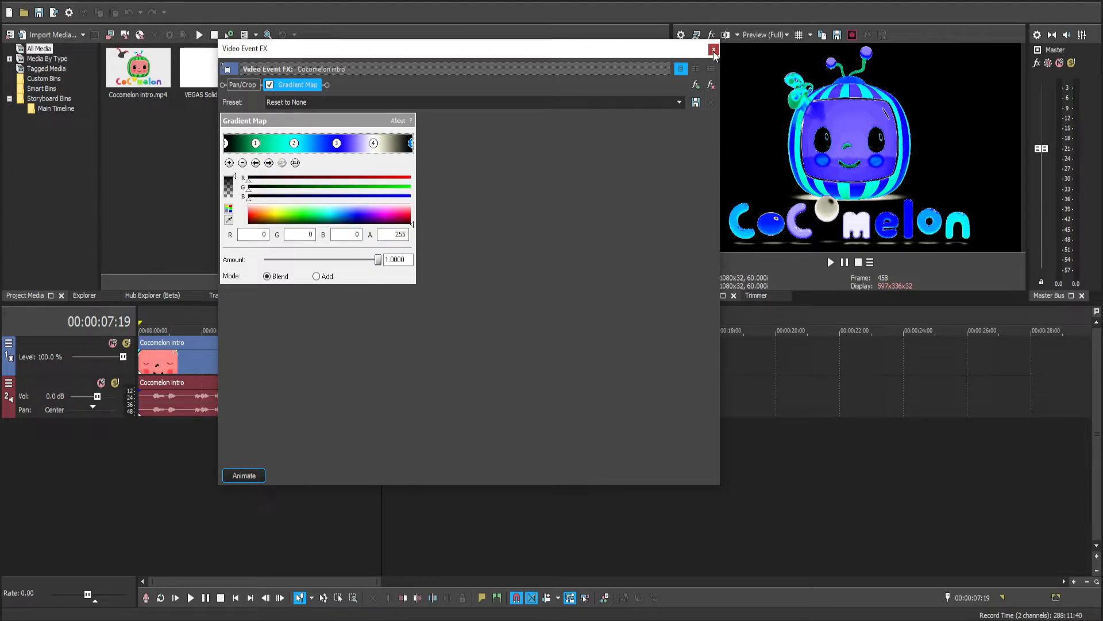
{"action": "left_click", "coordinate": [714, 50]}
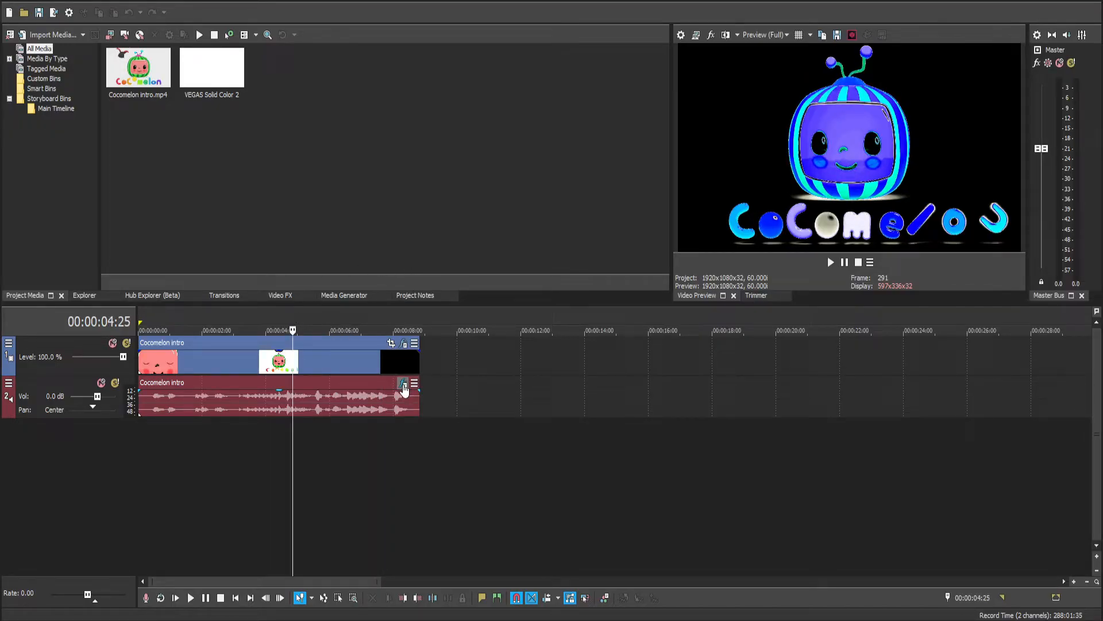
Open the audio event's FX, showing ExpressFX Reverb, and bring up the Plug-In Chooser.
{"action": "left_click", "coordinate": [404, 389]}
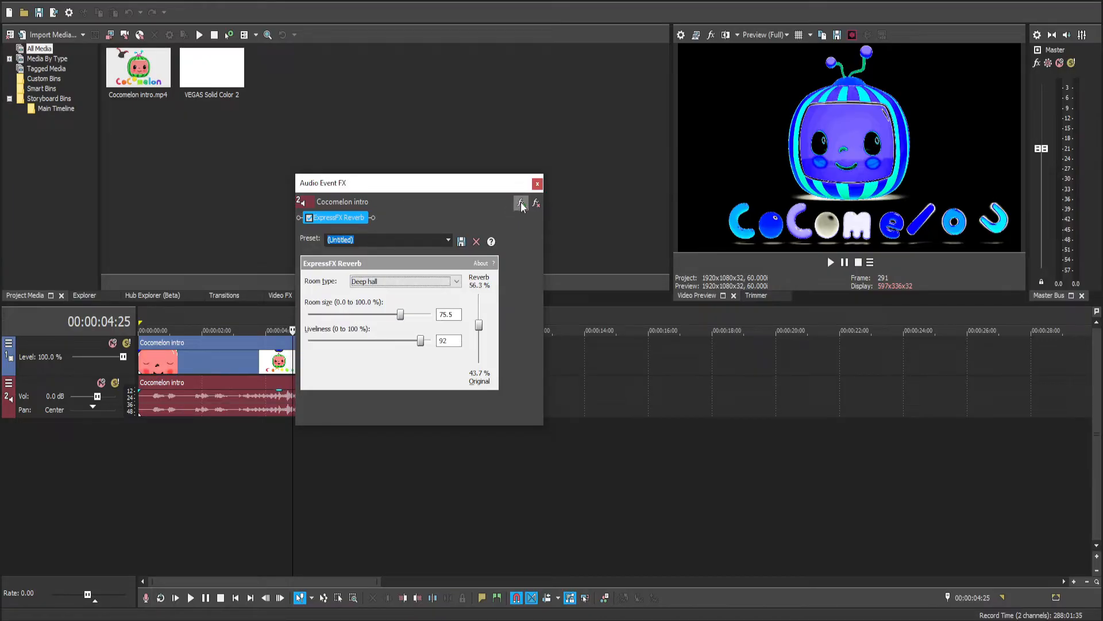
{"action": "left_click", "coordinate": [521, 204]}
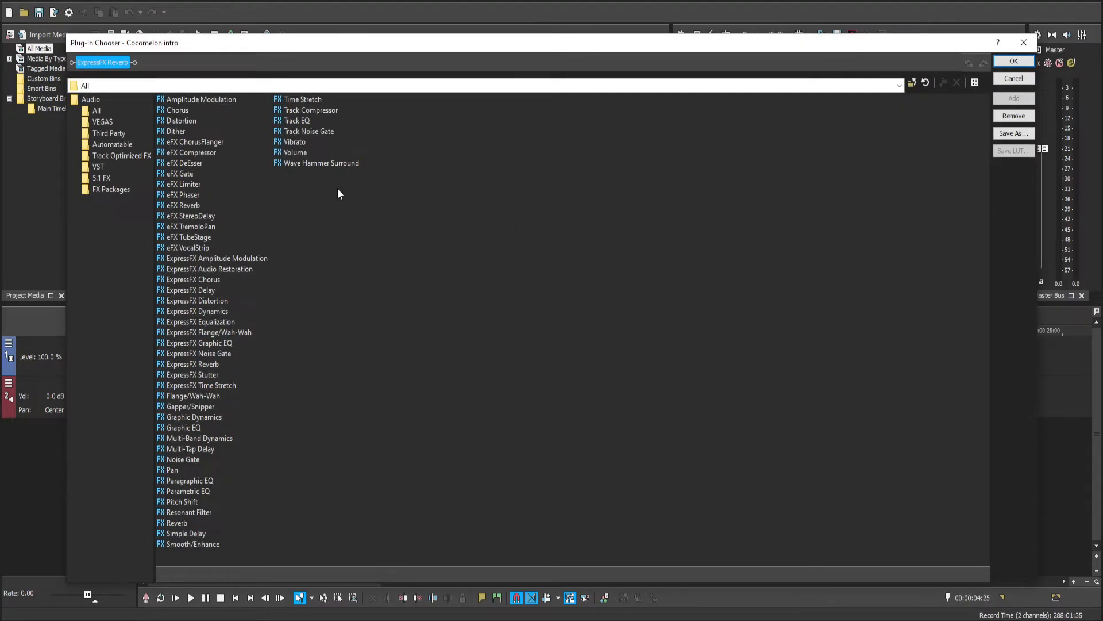
{"action": "mouse_move", "coordinate": [204, 316]}
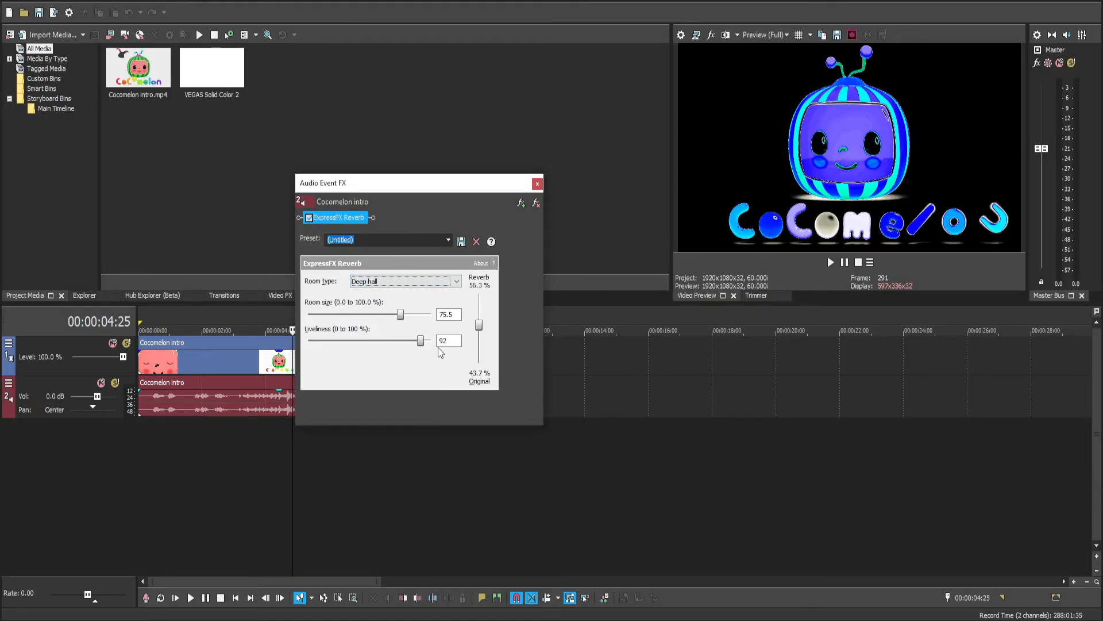
Close the Audio Event FX window, keeping Deep hall reverb (room size 75.5, liveliness 92).
{"action": "left_click", "coordinate": [538, 184]}
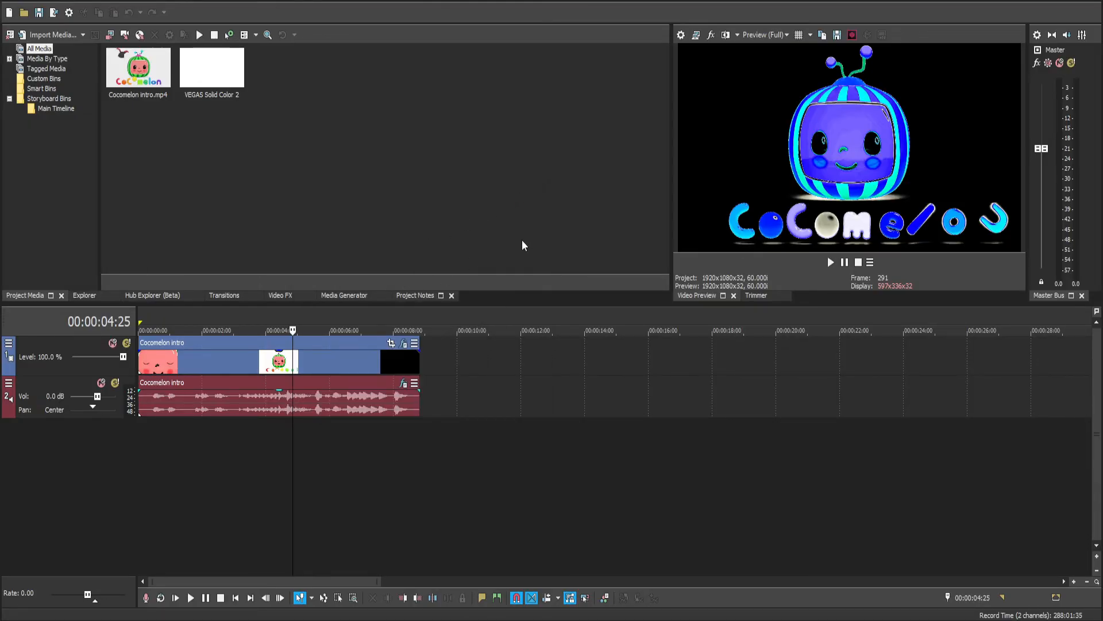
{"action": "mouse_move", "coordinate": [562, 230]}
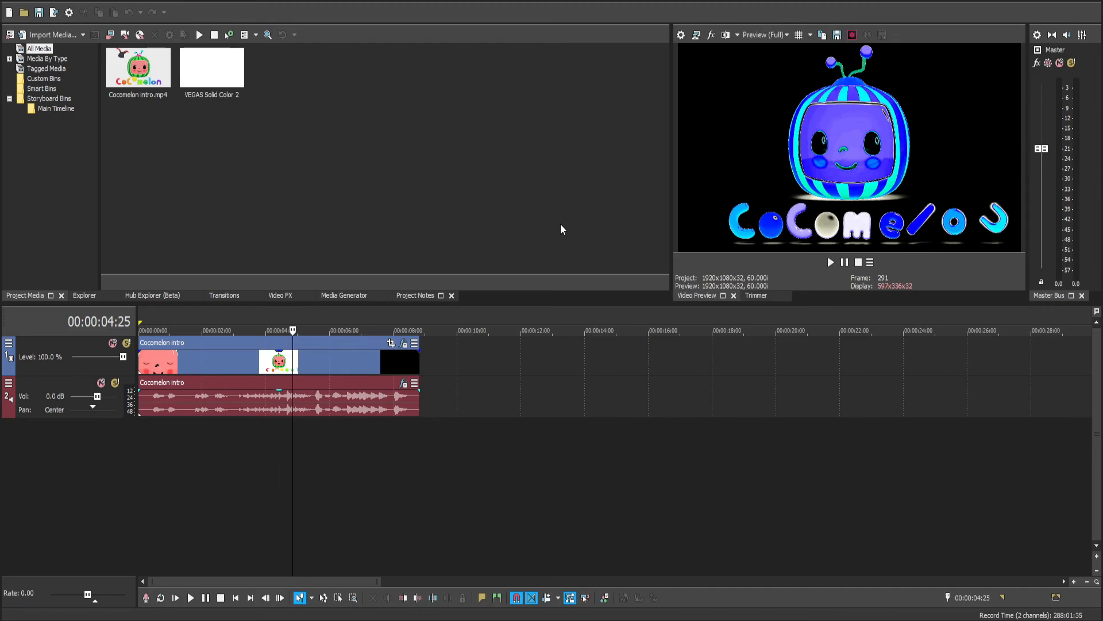